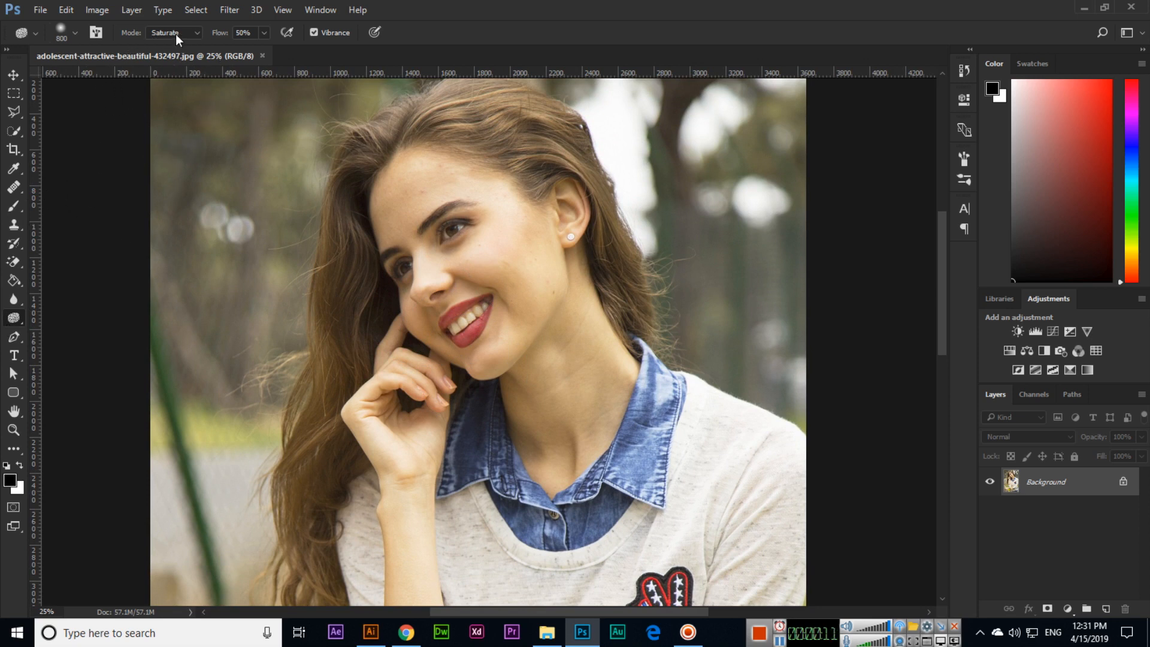
Switch the Sponge tool's mode from Saturate to Desaturate.
click(173, 32)
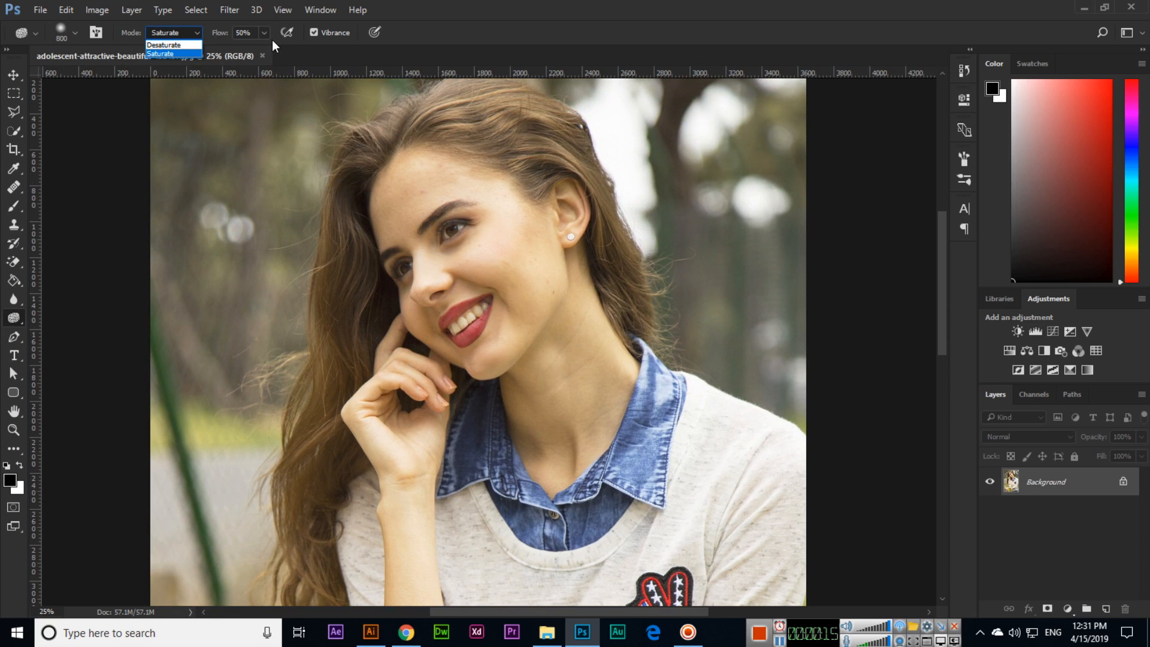
click(163, 44)
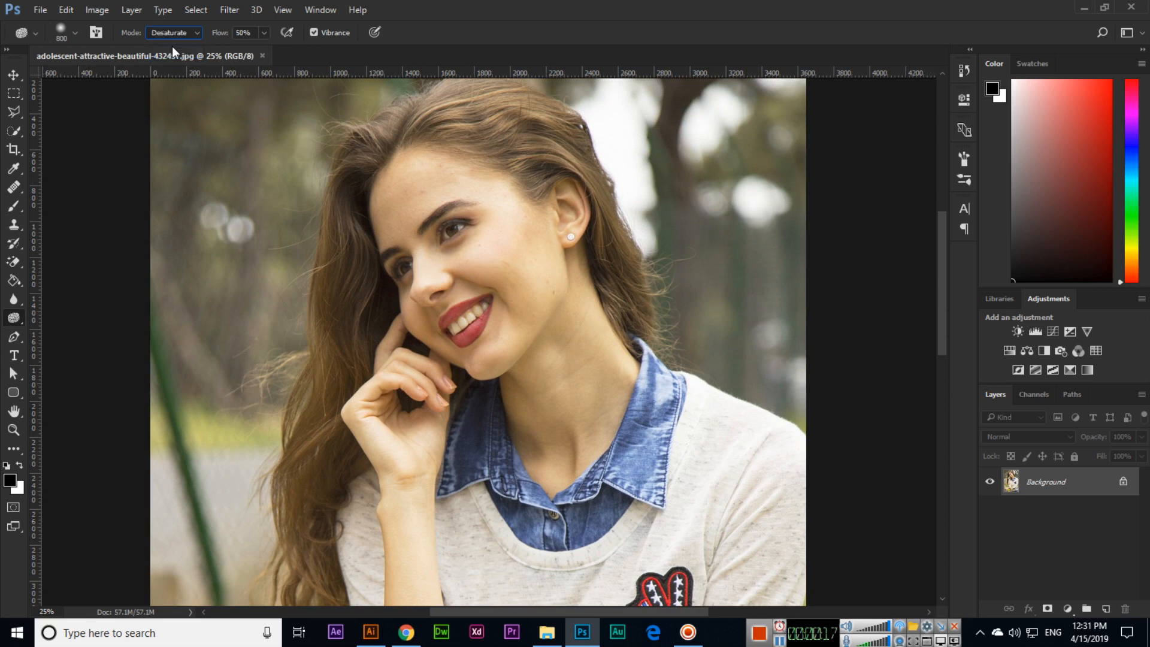
mouse_move(407, 198)
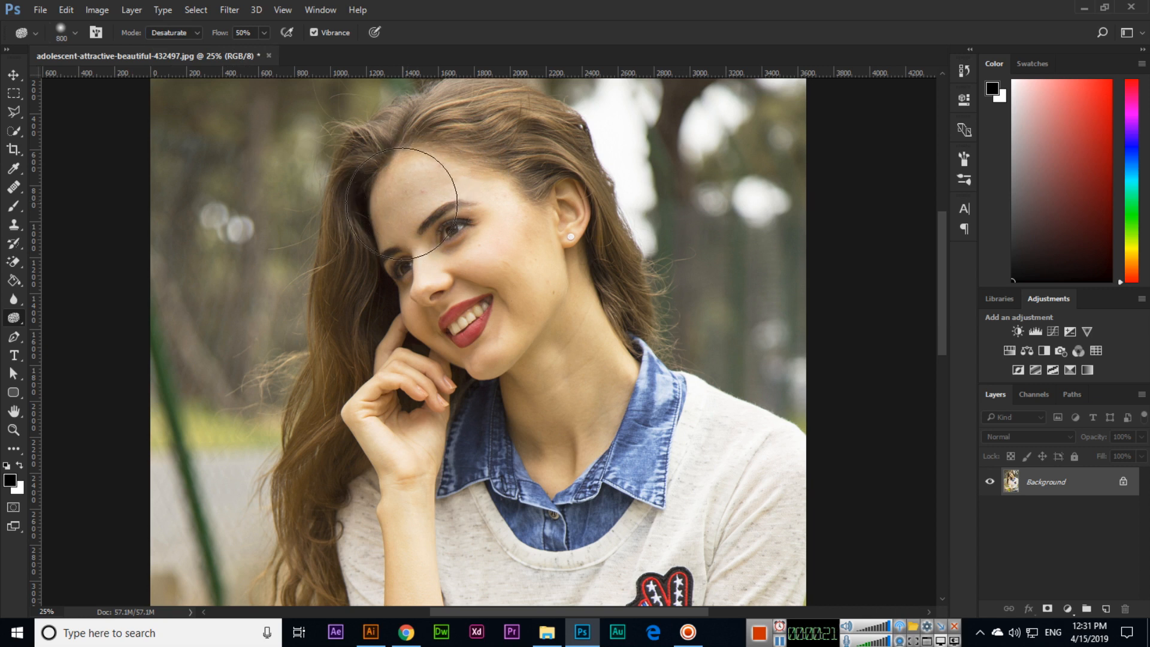
Desaturate the forehead, eyes, cheek, jaw and chin, then switch the sponge to Saturate mode.
drag(411, 205, 517, 268)
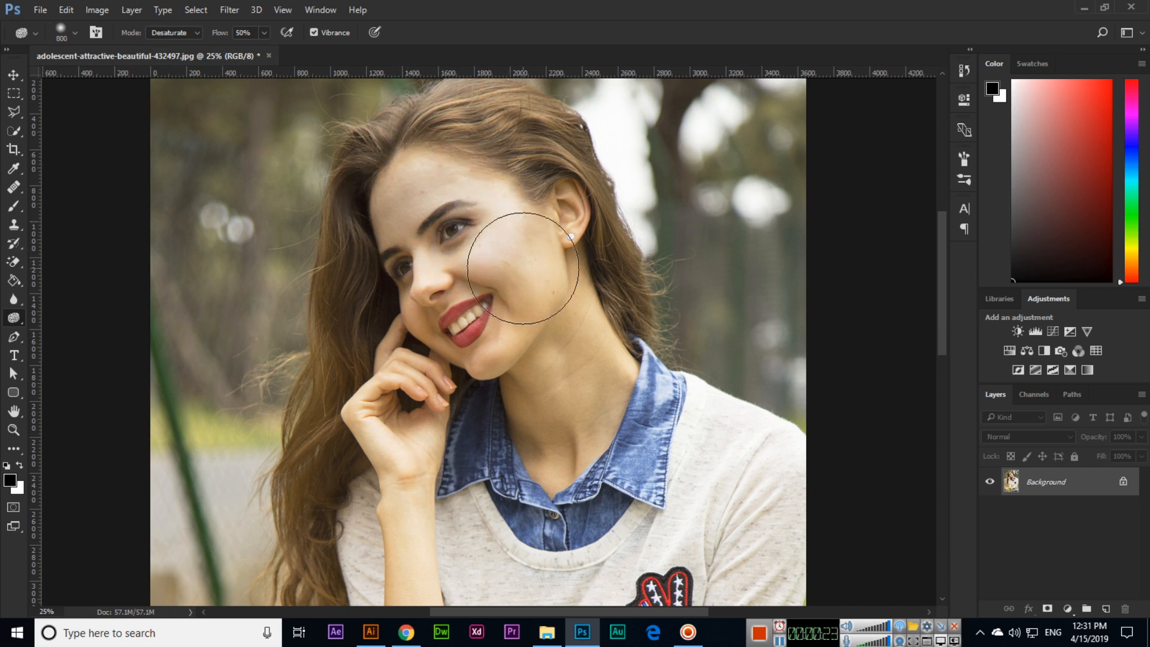
drag(515, 264, 531, 306)
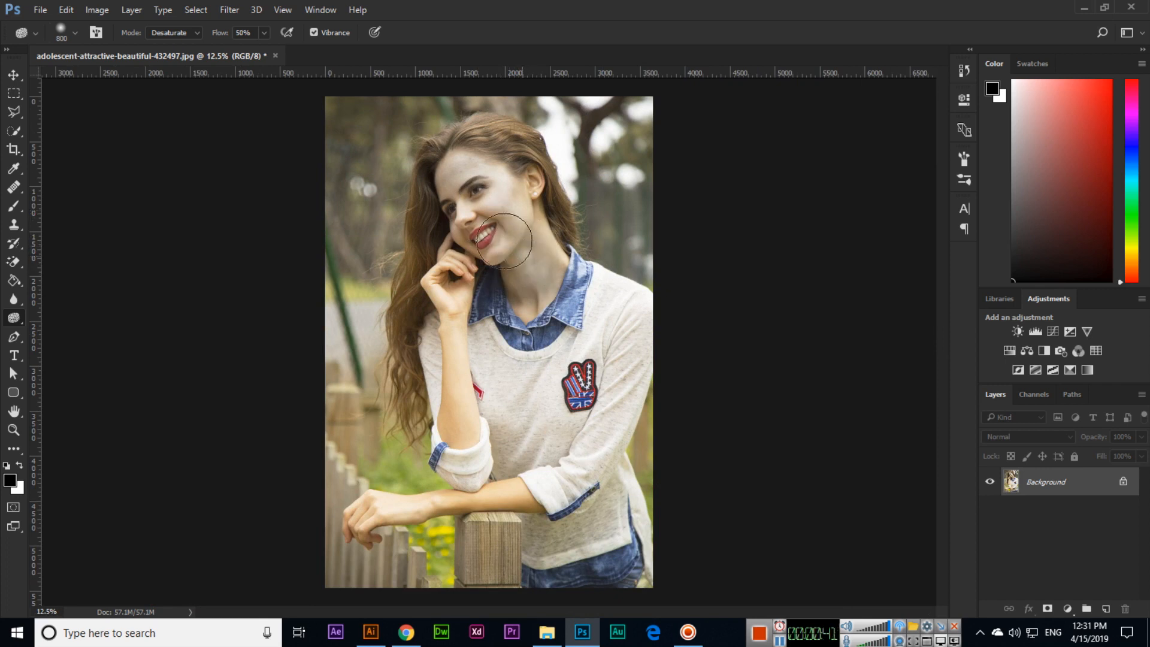
drag(502, 242, 502, 206)
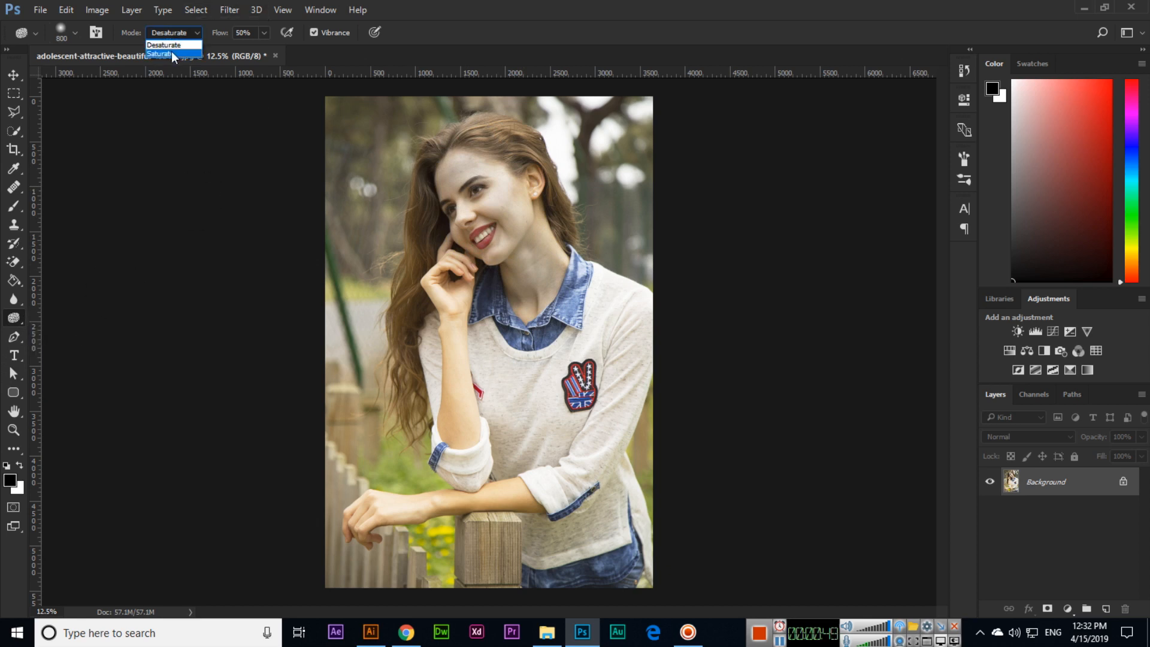
click(163, 54)
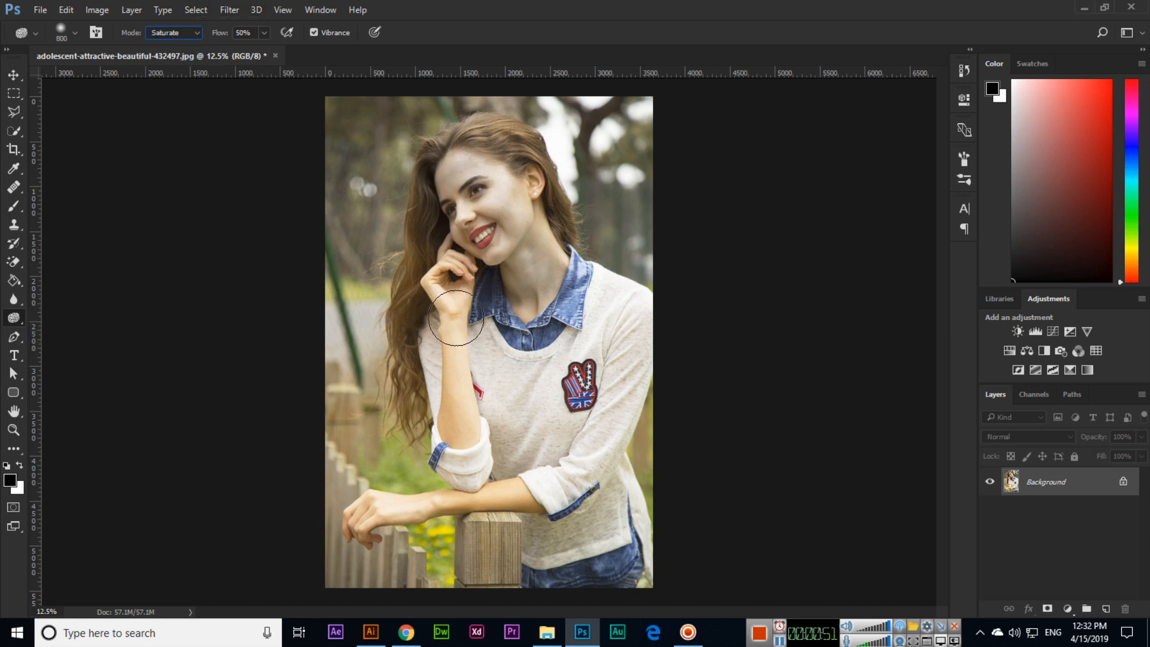
Sponge the raised arm and the forearm on the fence until they turn vivid orange.
drag(451, 319, 451, 396)
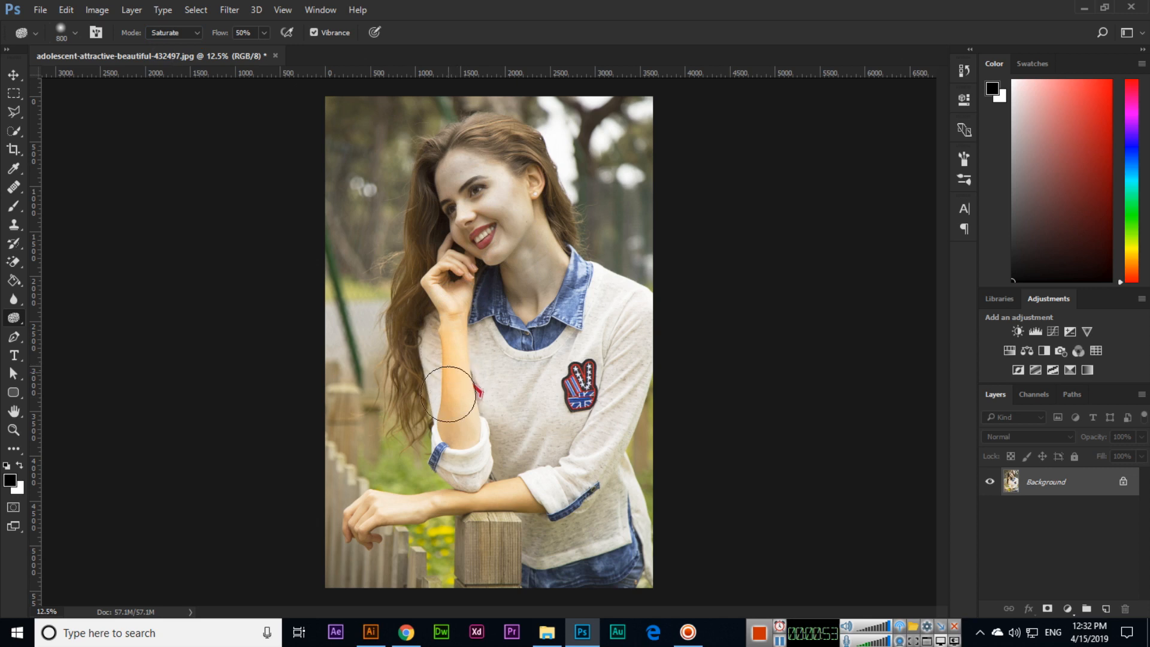
drag(447, 392, 394, 489)
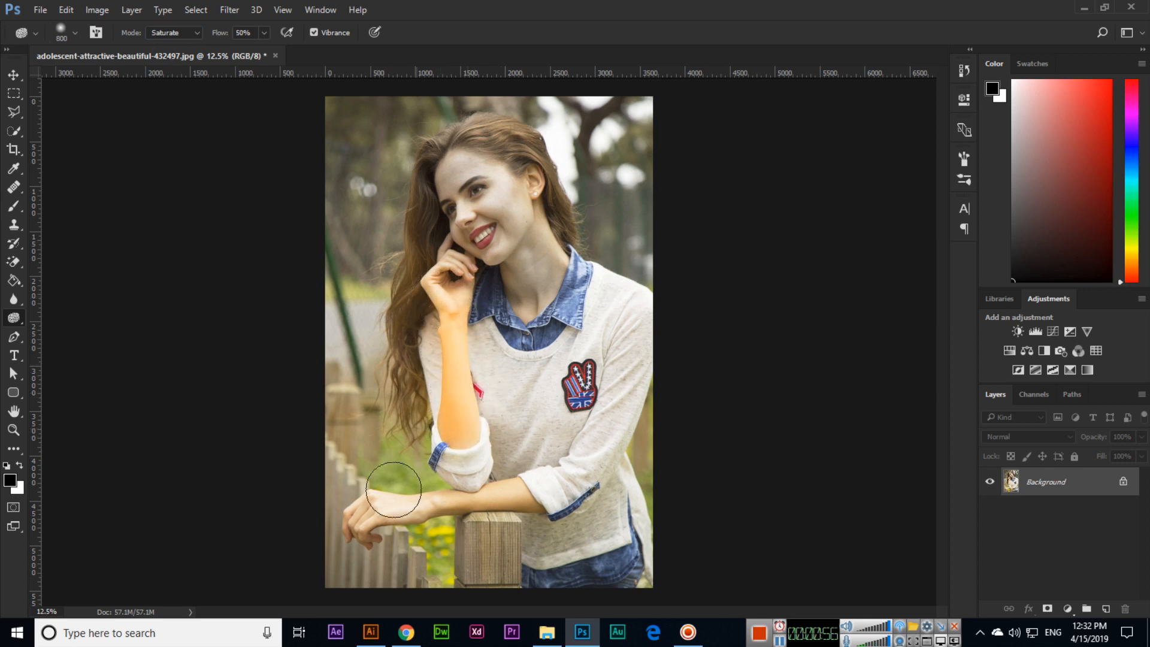
drag(394, 489, 520, 506)
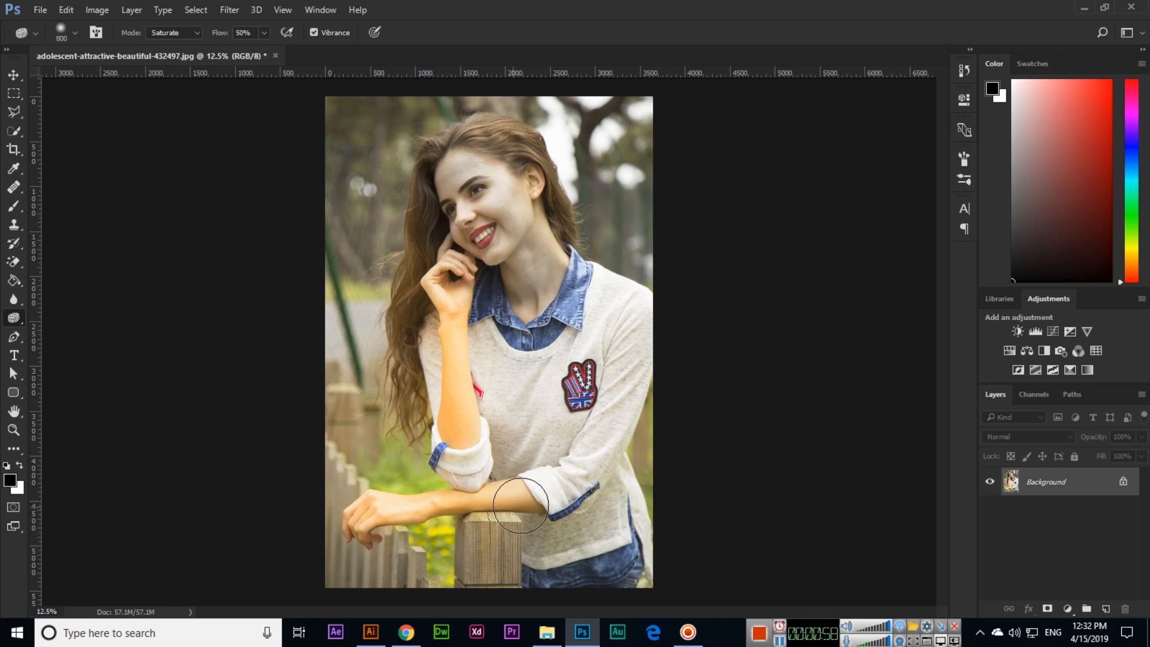
drag(520, 506, 292, 553)
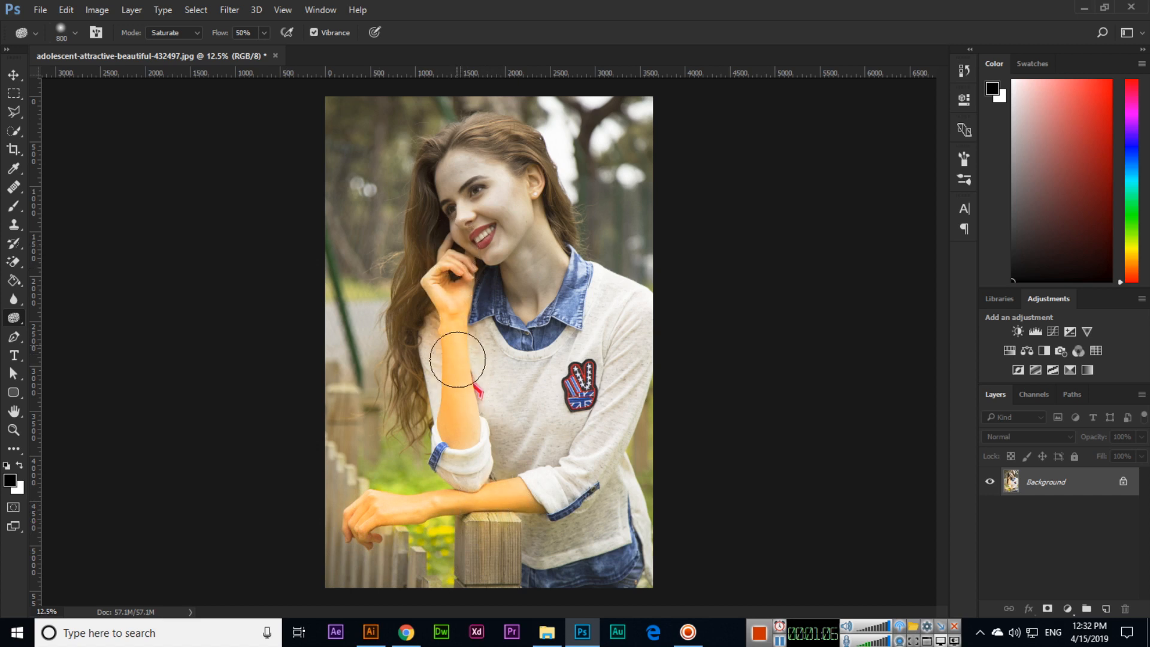
drag(458, 359, 463, 438)
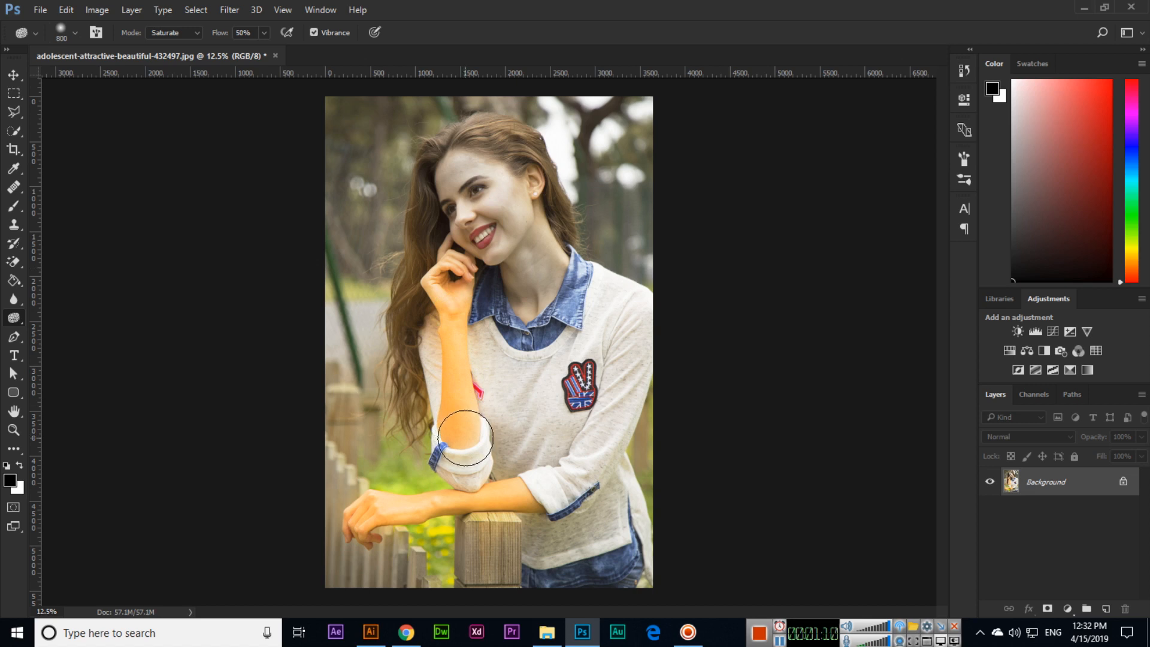
mouse_move(619, 379)
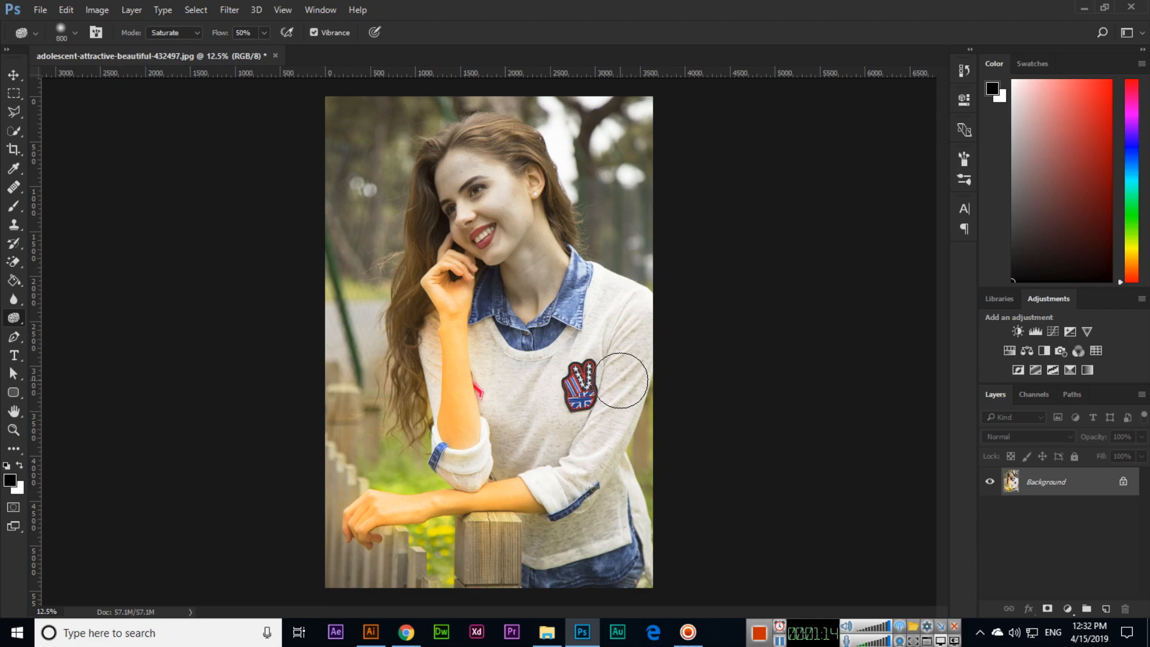